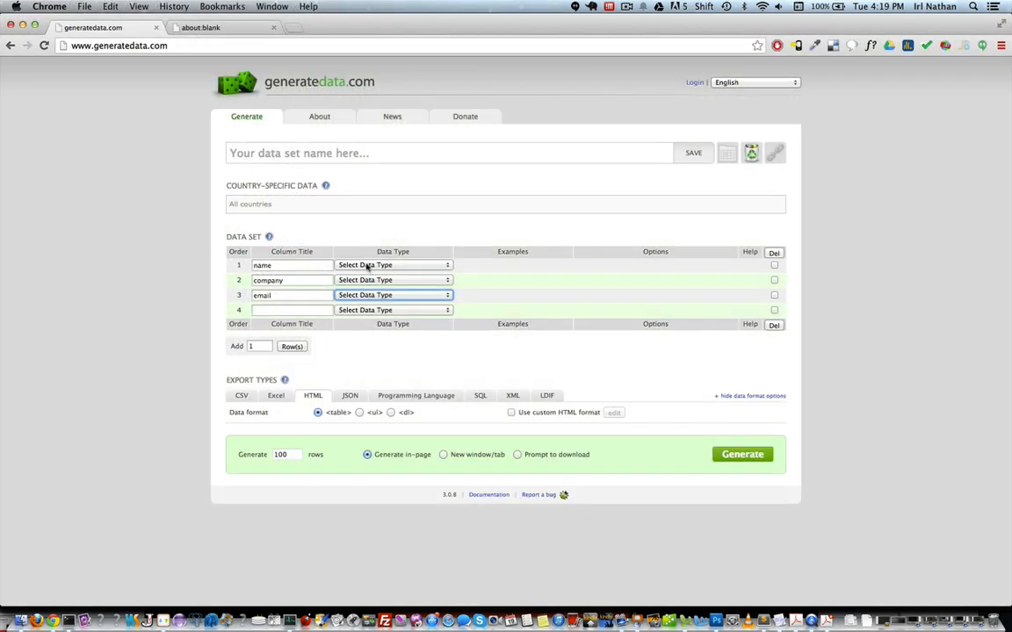
- Assign Names (any gender), Company and Email data types to the name, company and email columns
click(393, 263)
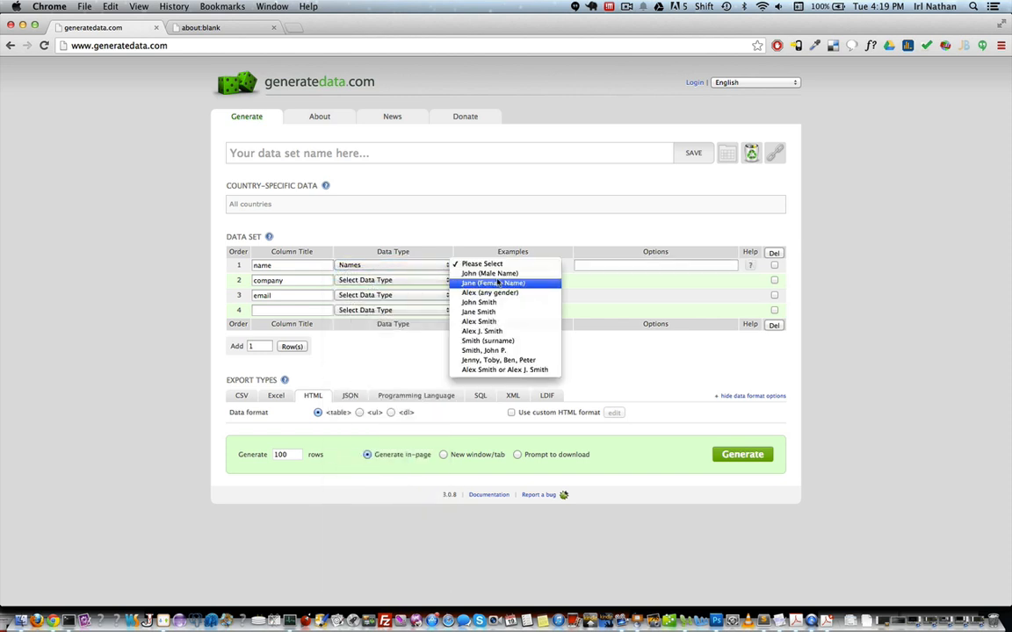
click(489, 292)
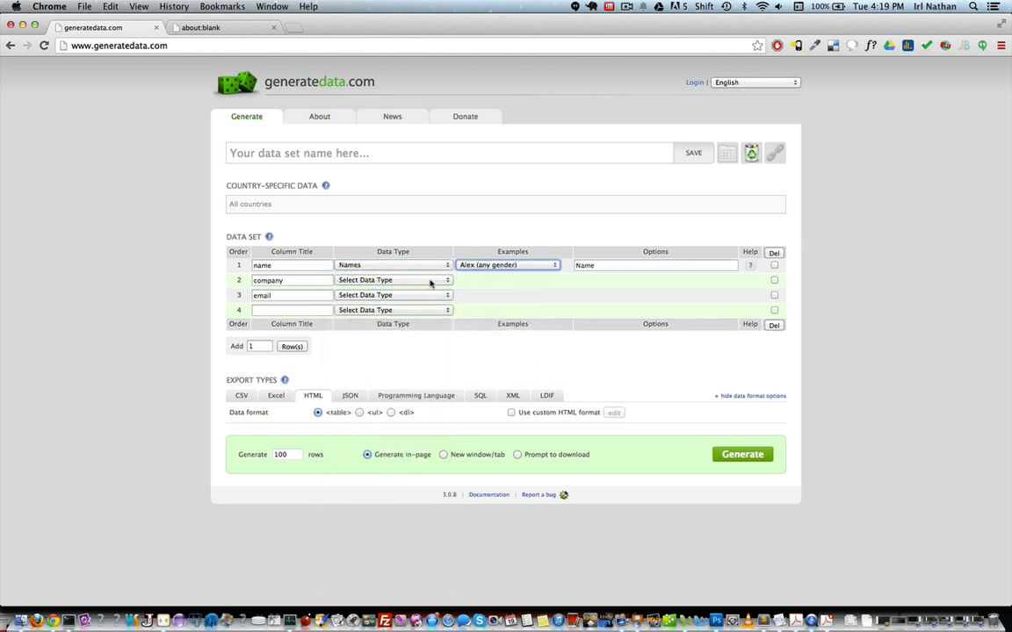
click(394, 280)
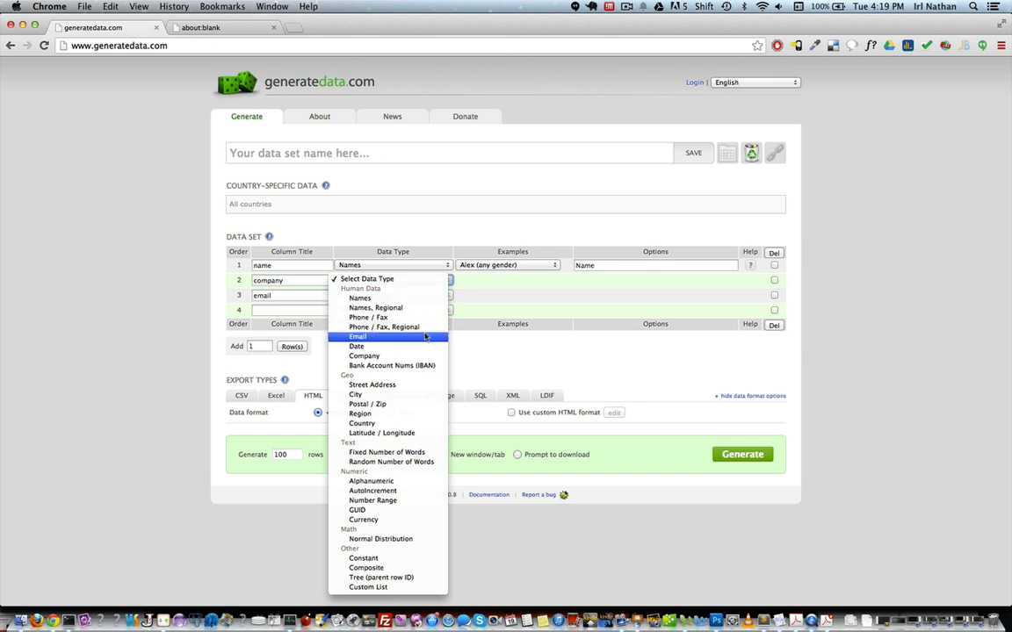
click(363, 355)
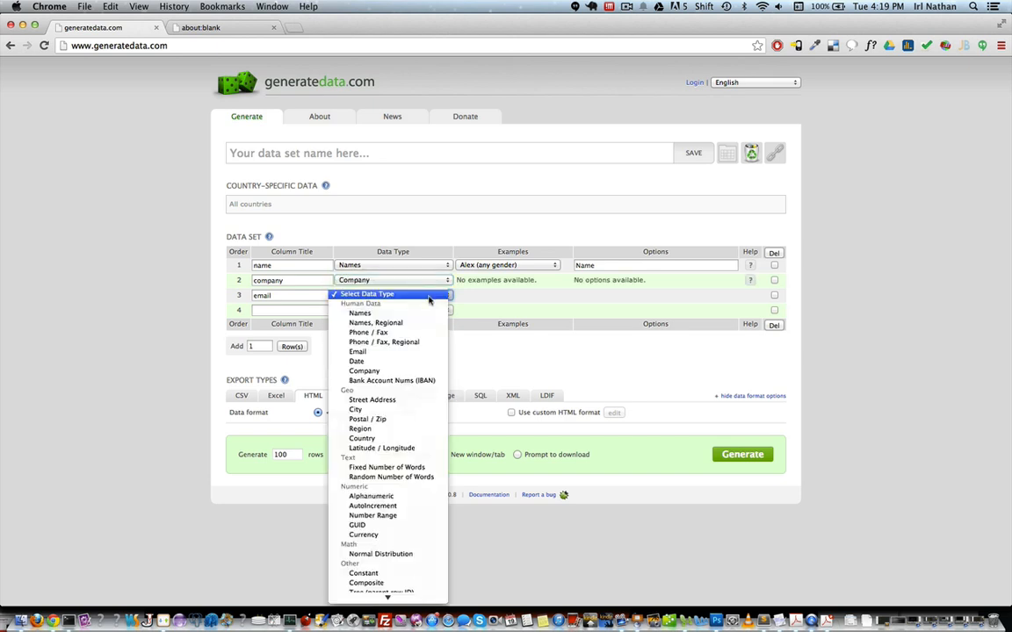
click(358, 352)
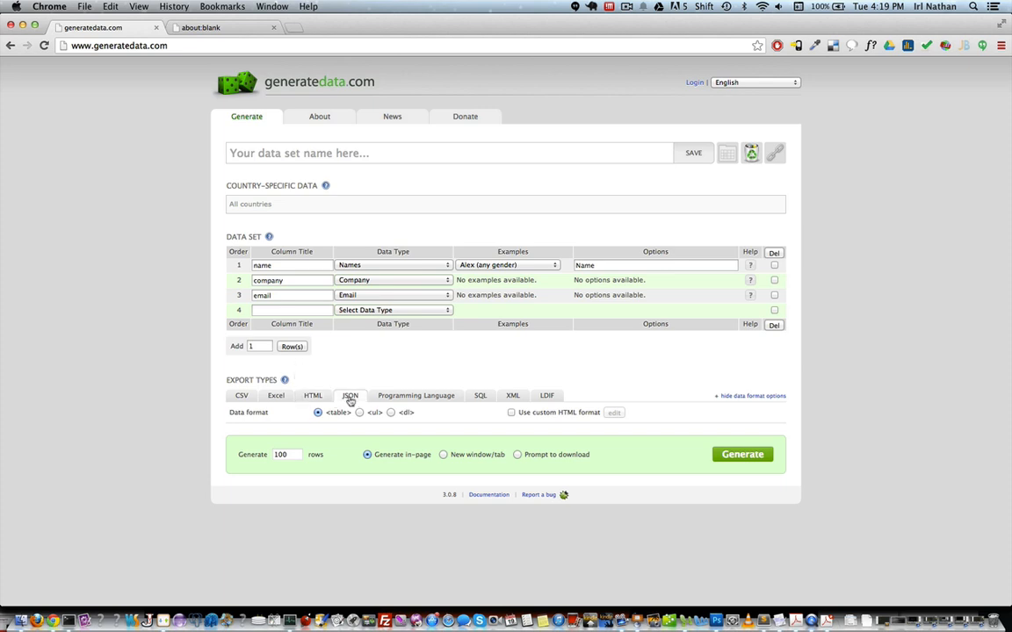
- Choose JSON export and generate the 100 rows
click(349, 395)
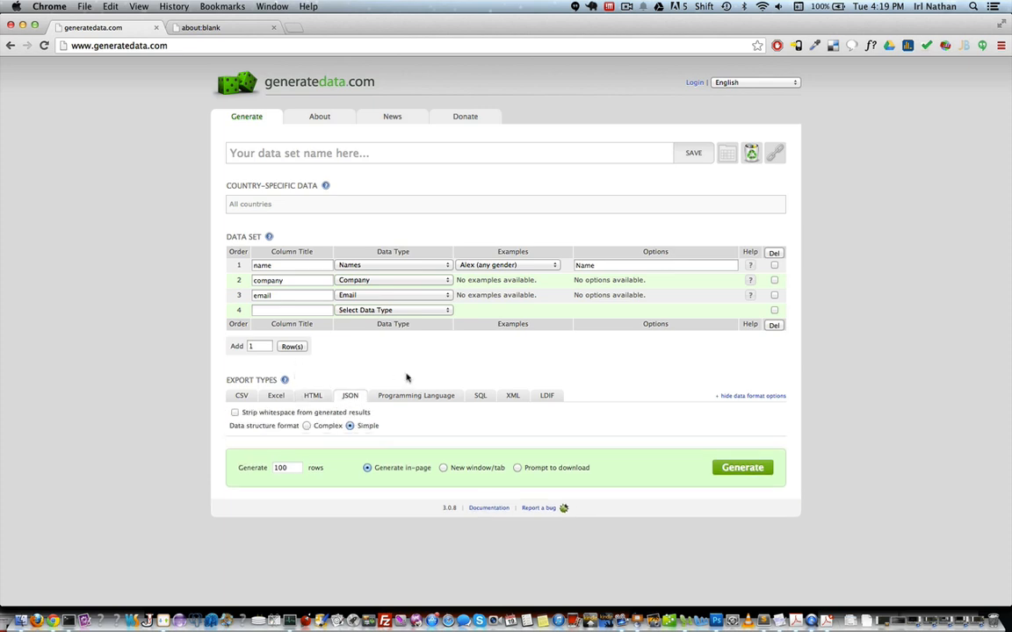
click(741, 467)
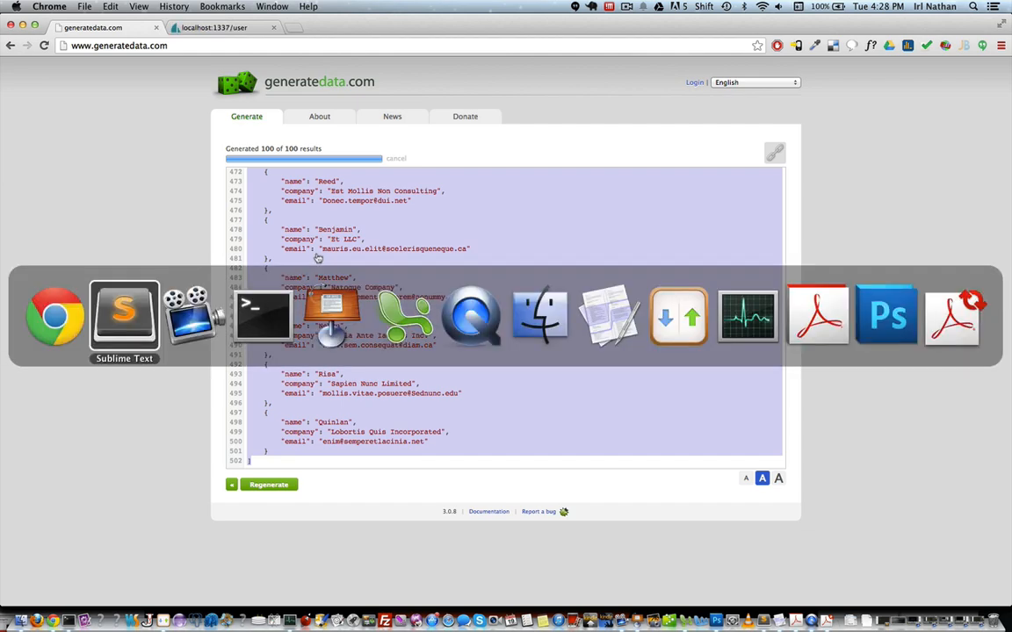
- Switch to Sublime Text to add the generated users into bootstrap.js
click(123, 314)
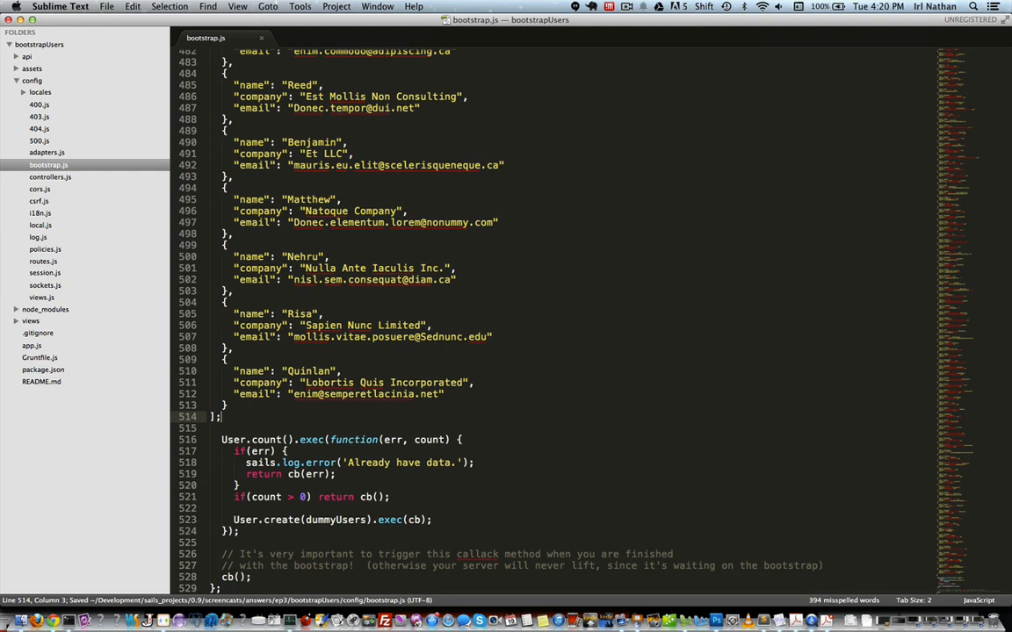
mouse_move(263, 316)
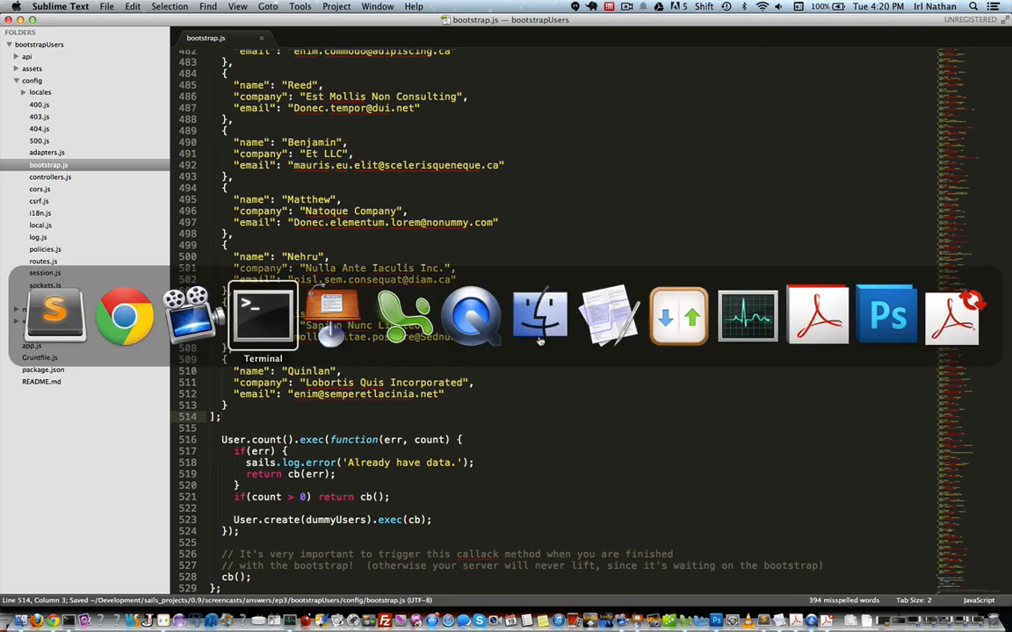
click(264, 316)
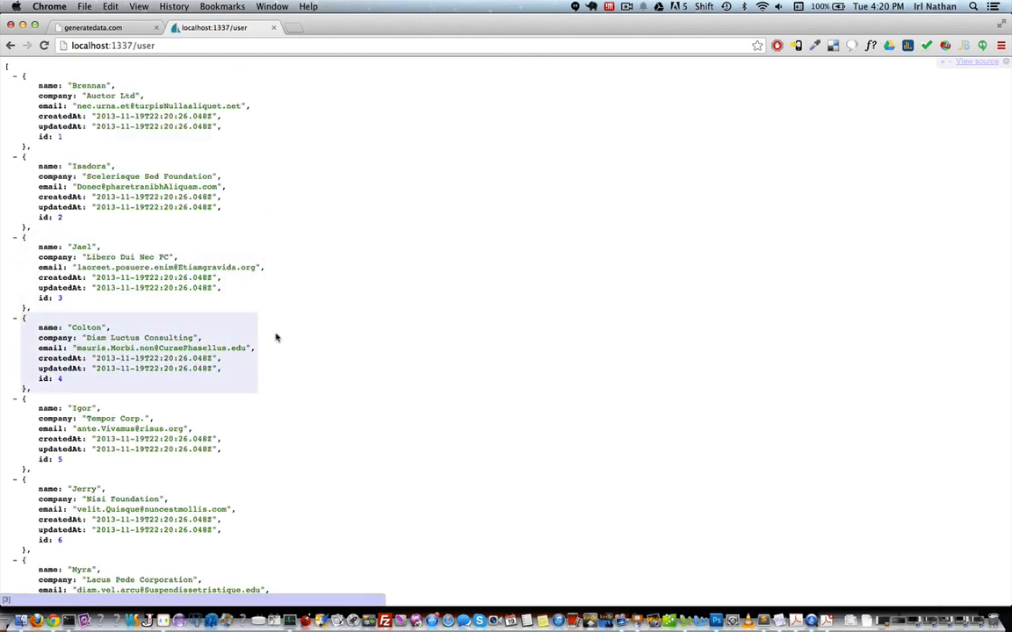
- Scroll down the localhost:1337/user response to see seeded users past id 30
scroll(down, 3)
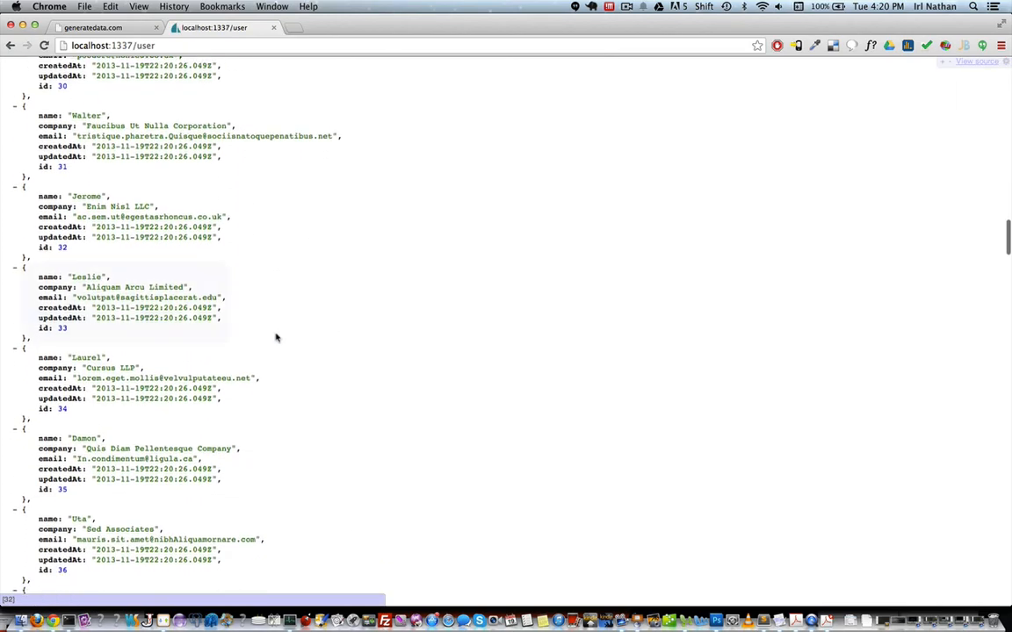